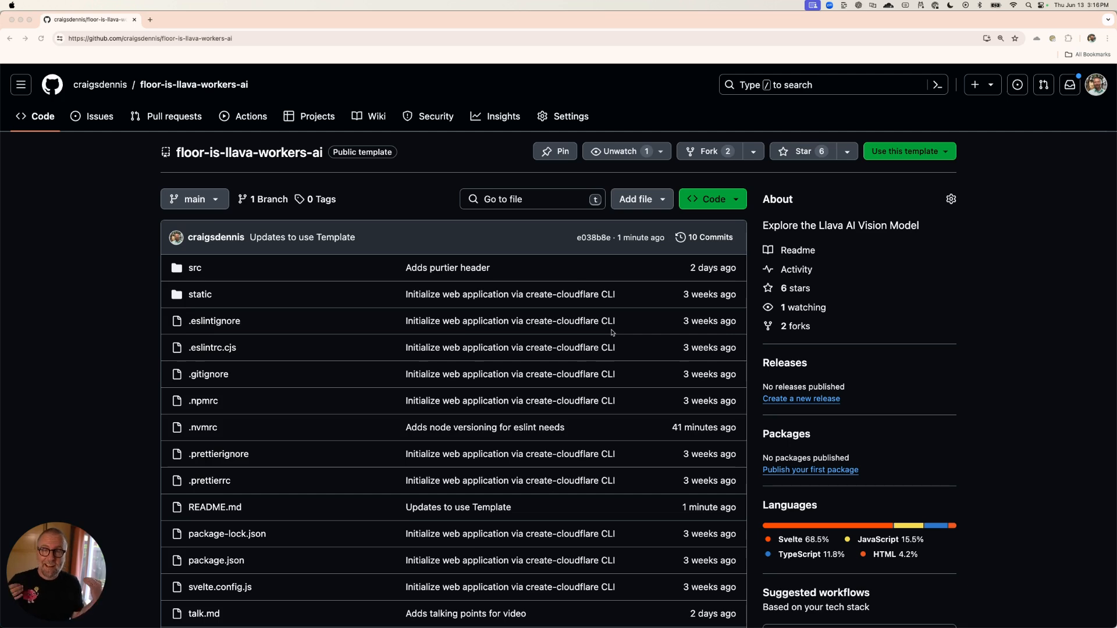
- Scroll the floor-is-llava-workers-ai README down to its 'Use the Template' setup steps
scroll(down, 3)
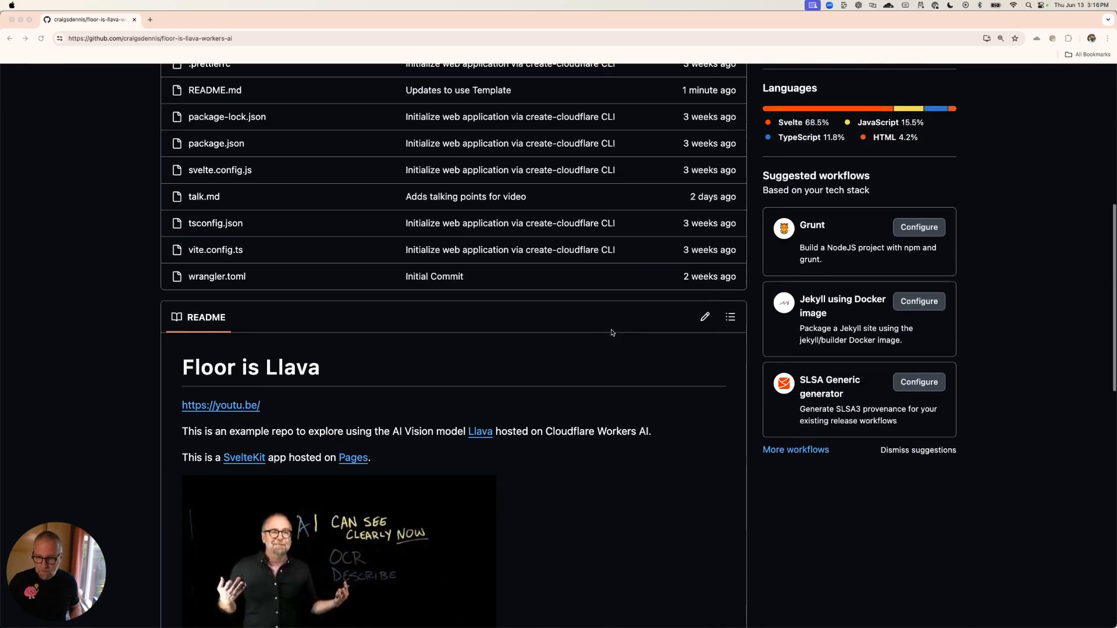
scroll(down, 3)
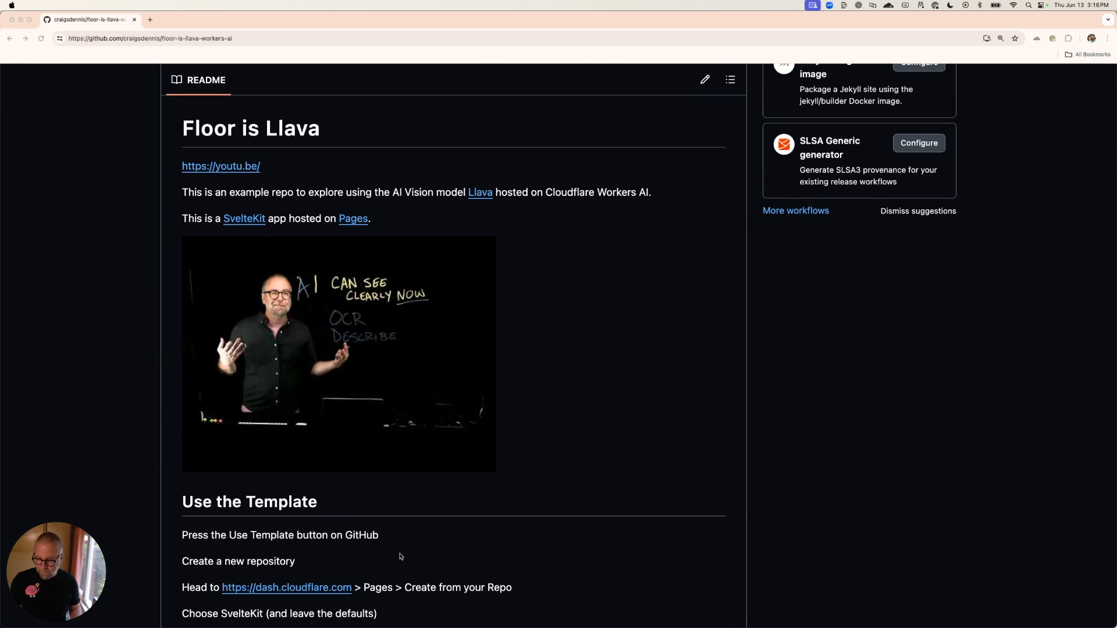
mouse_move(381, 567)
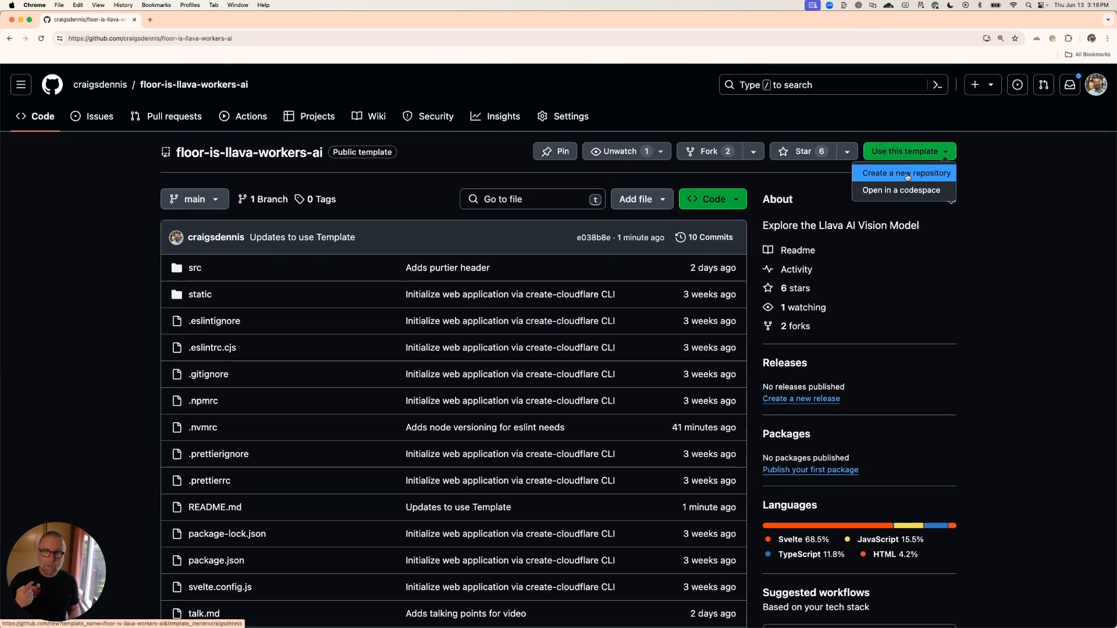
- Start a new repository from the template and name it image-questioning-app
click(905, 172)
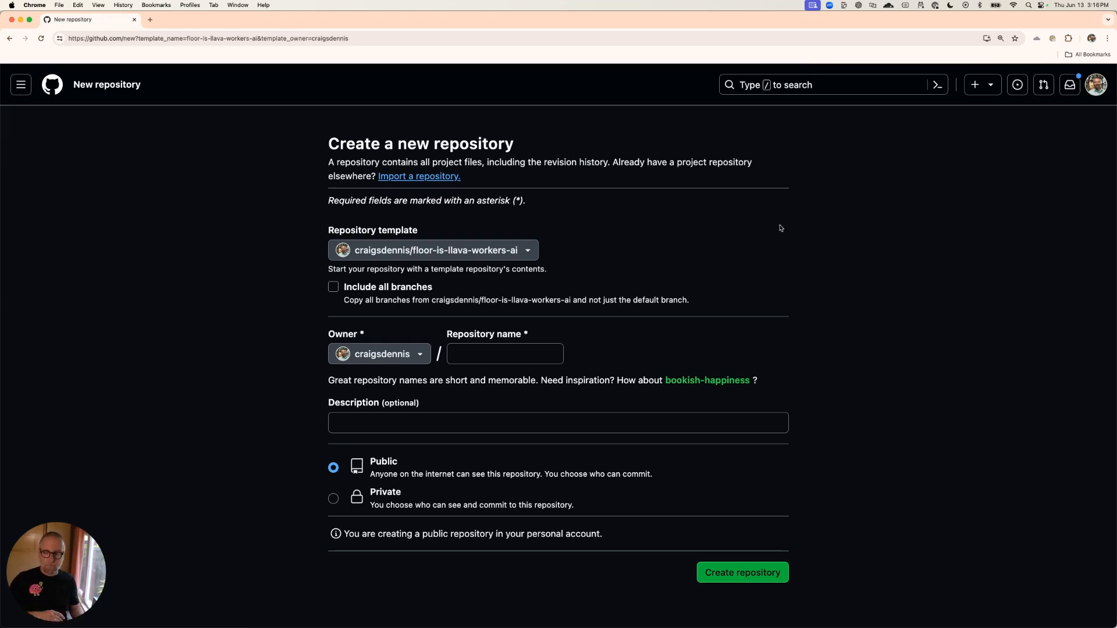
click(504, 354)
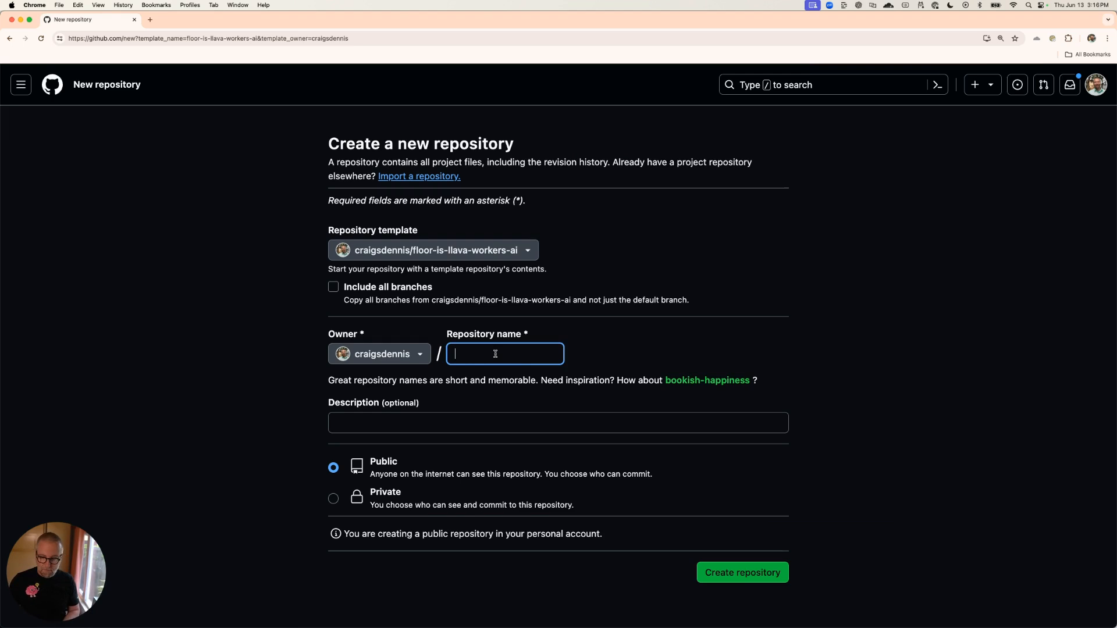
text(iam)
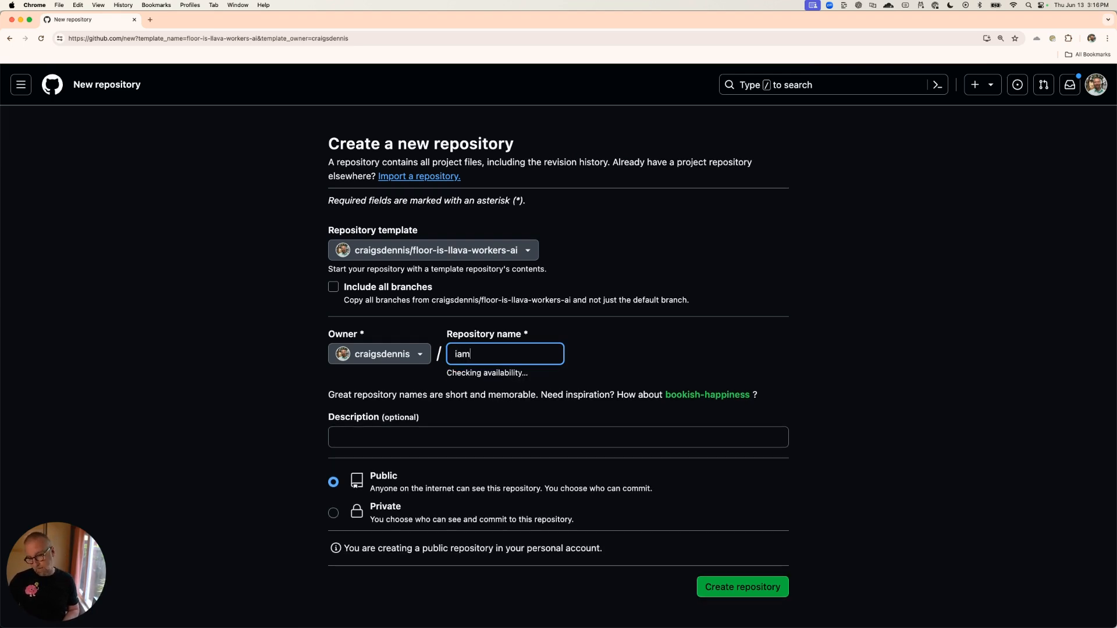
text(image-question)
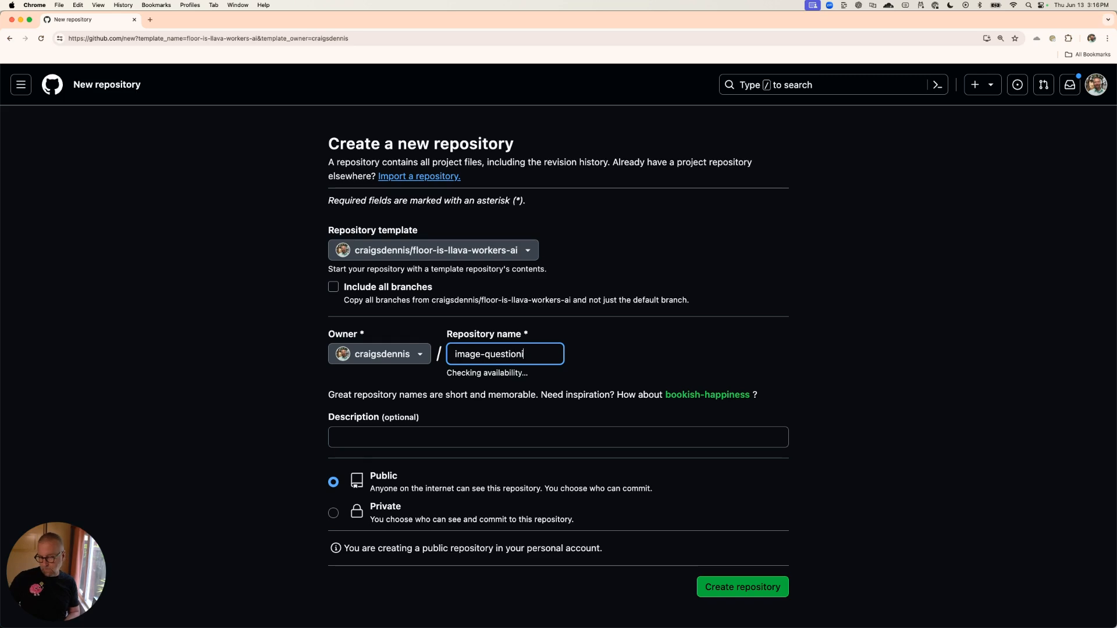
text(ing-app)
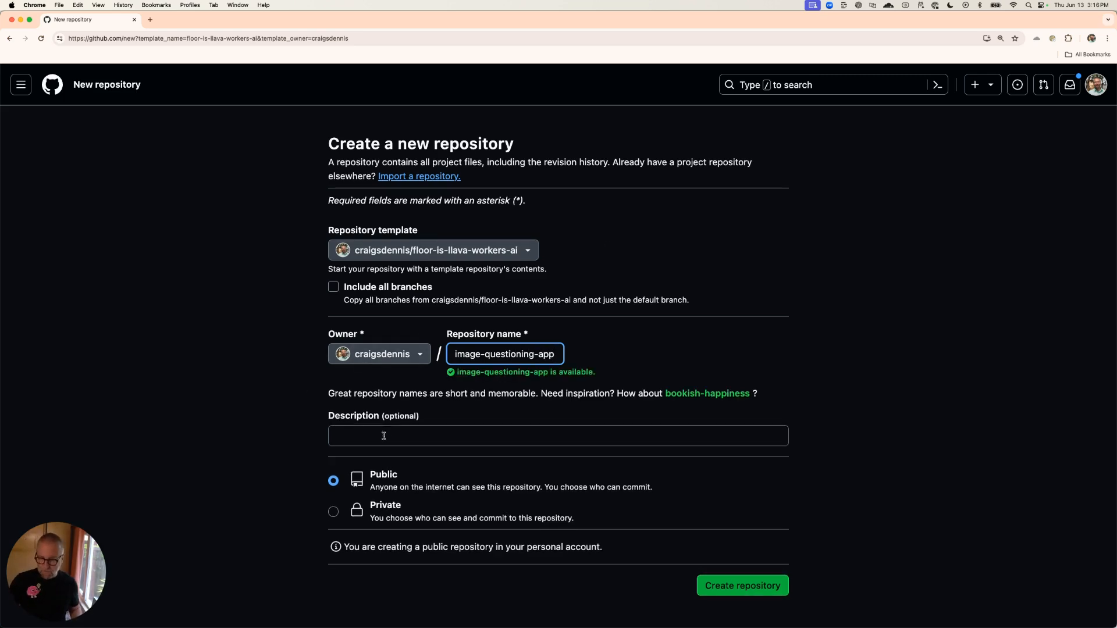
- Create the public image-questioning-app repository from the template
click(742, 584)
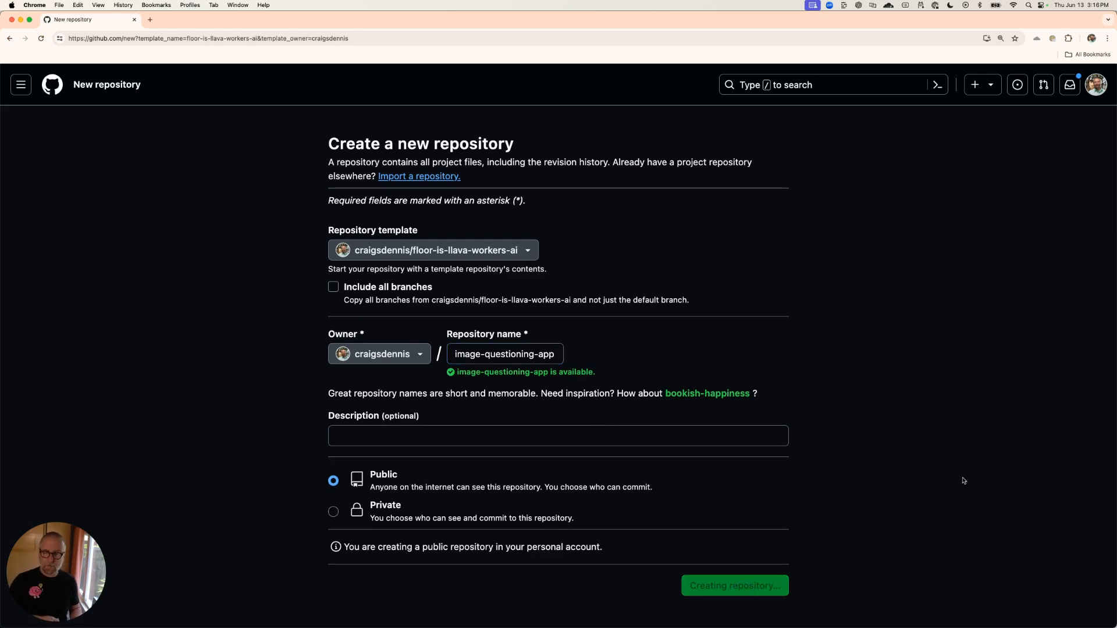
click(733, 585)
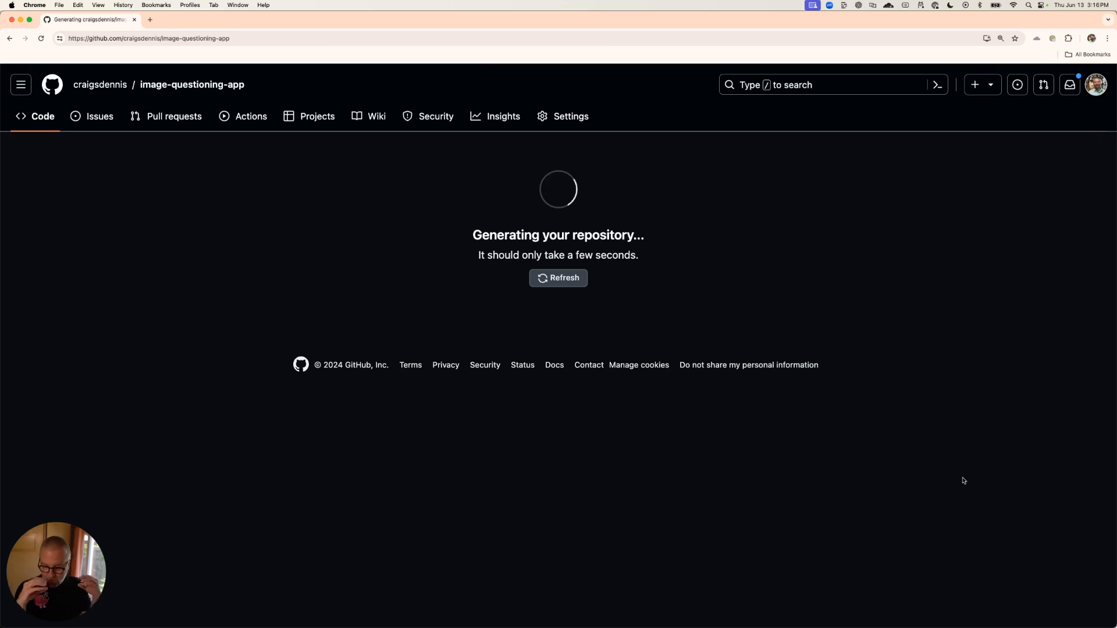
click(558, 278)
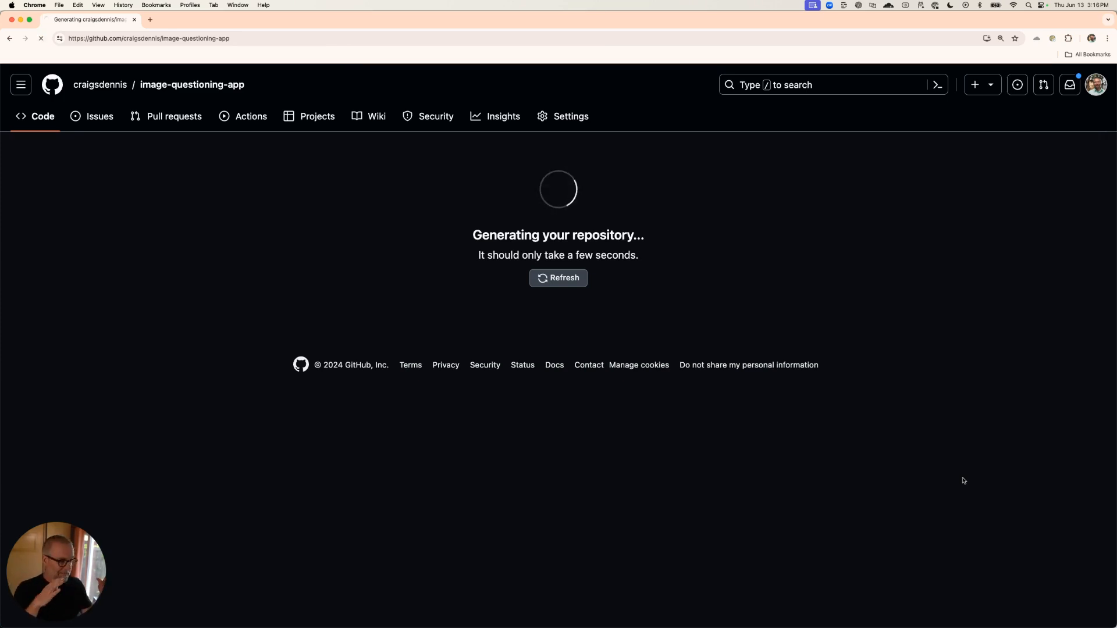
click(558, 278)
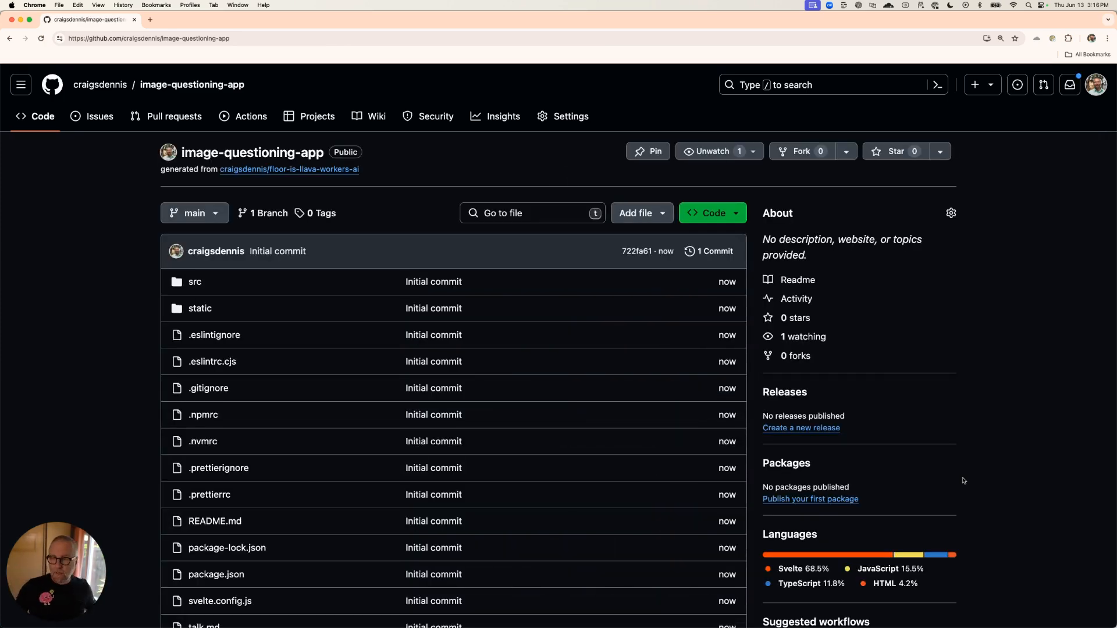
mouse_move(288, 169)
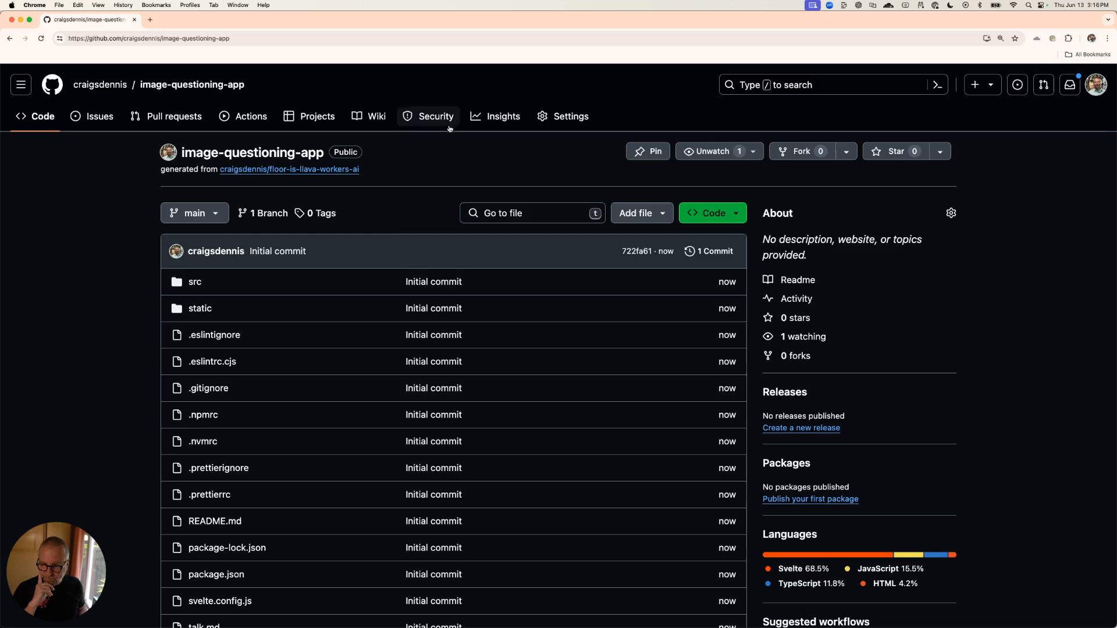
mouse_move(263, 164)
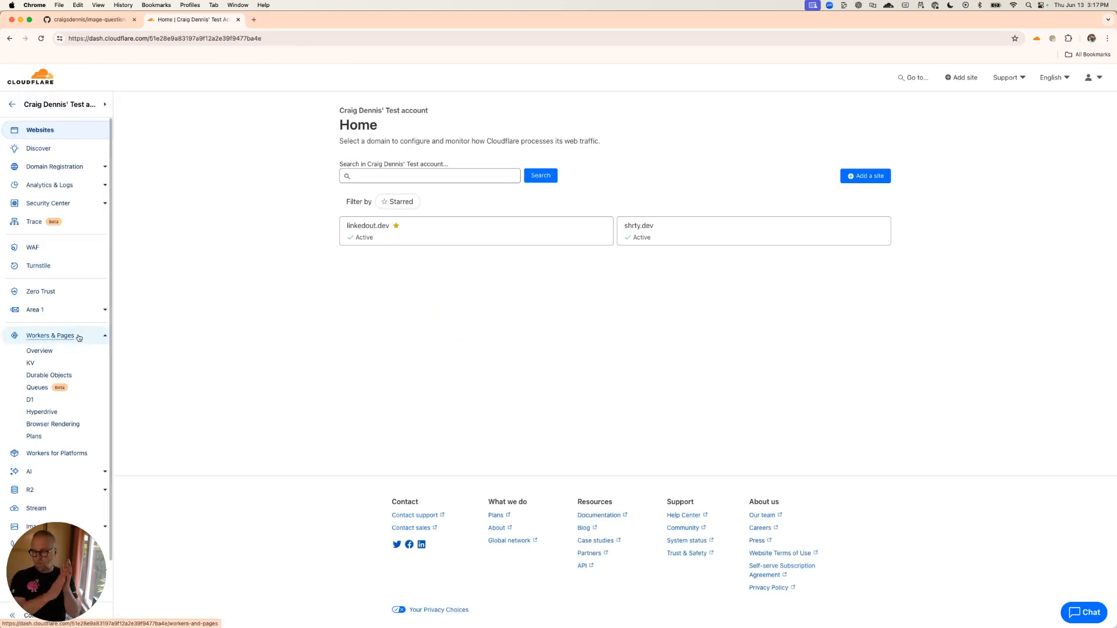
- Start a new Pages site from Workers & Pages by connecting to a Git repository
click(39, 350)
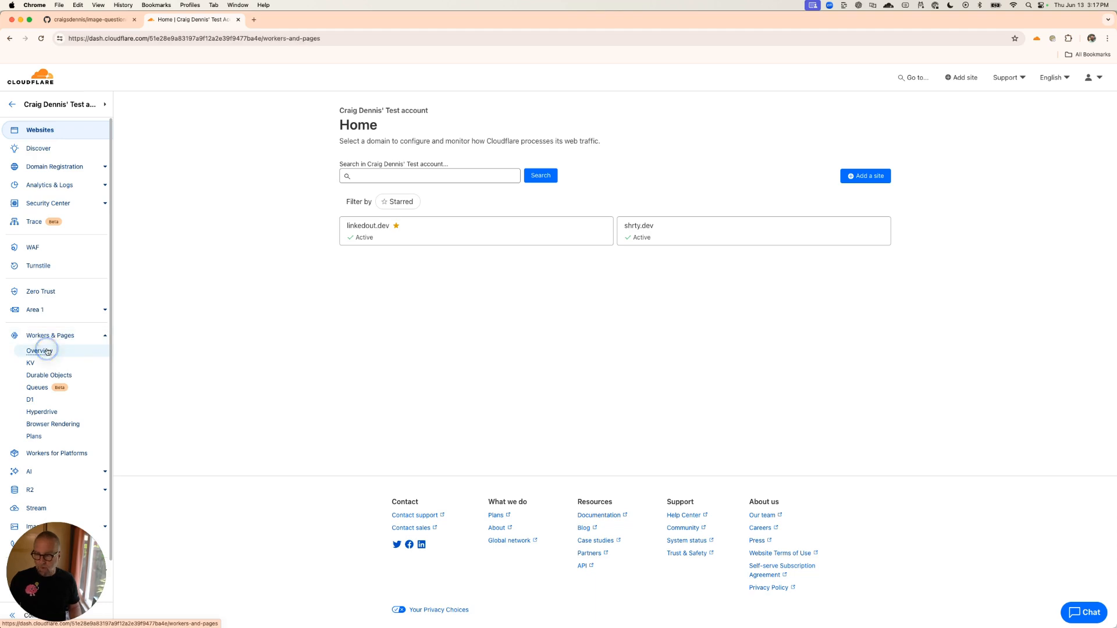
click(39, 350)
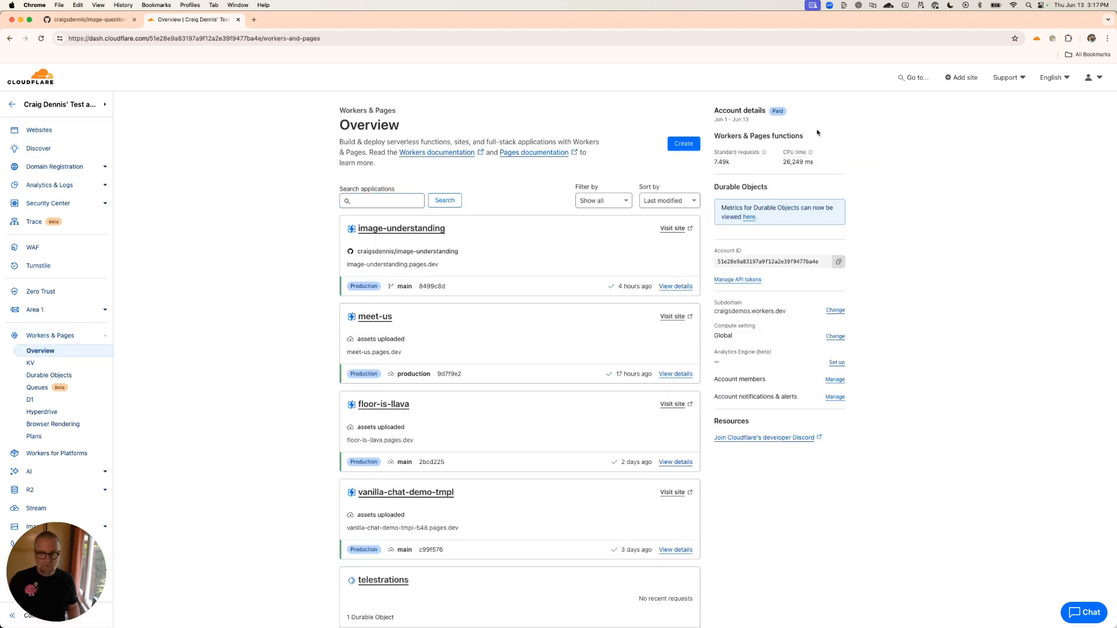
click(682, 143)
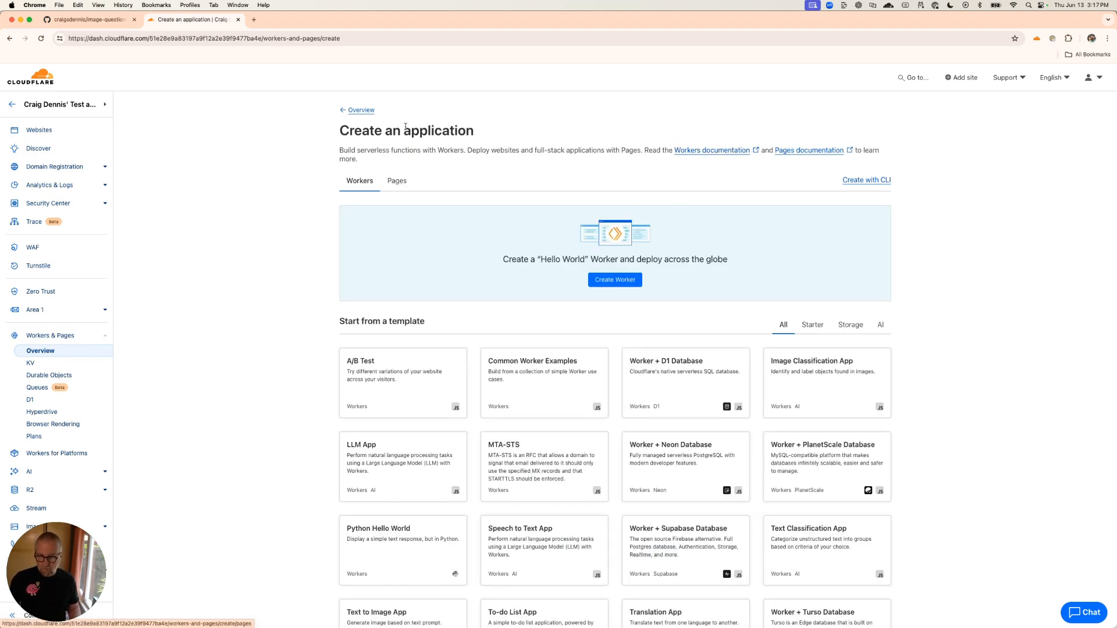
click(396, 181)
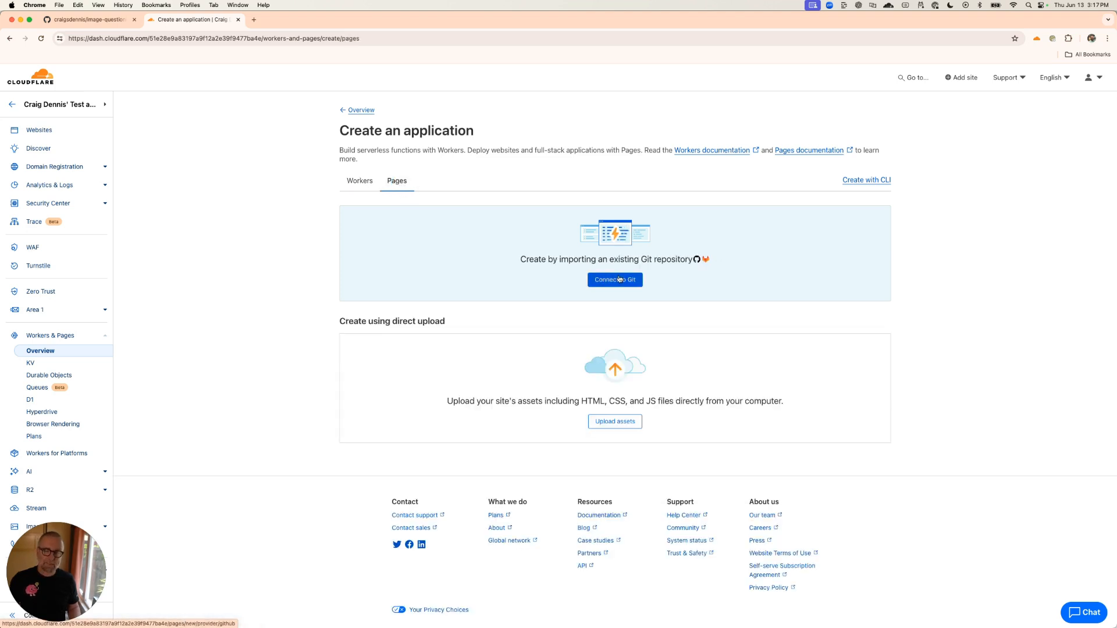
click(614, 279)
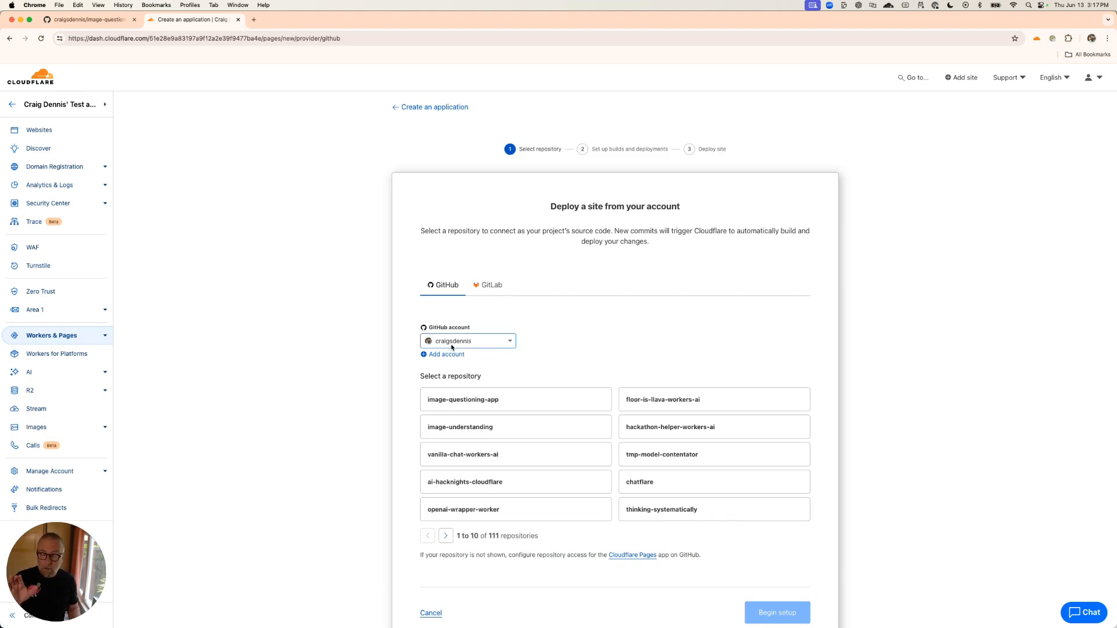
mouse_move(474, 348)
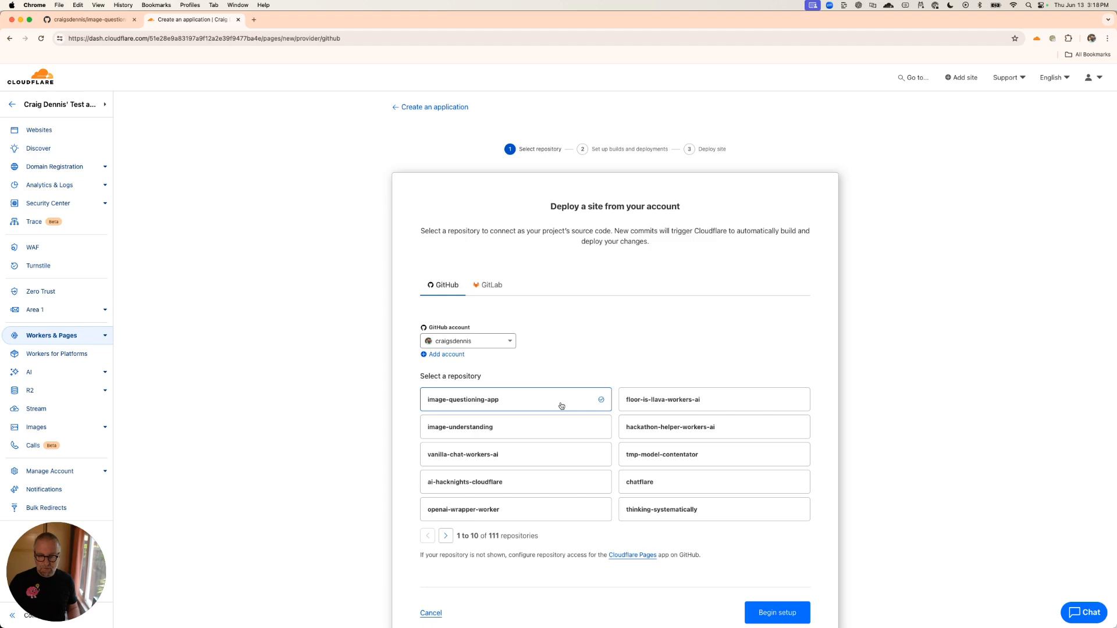
- Select SvelteKit as the build preset (npm run build, .svelte-kit/cloudflare output) and save
click(776, 613)
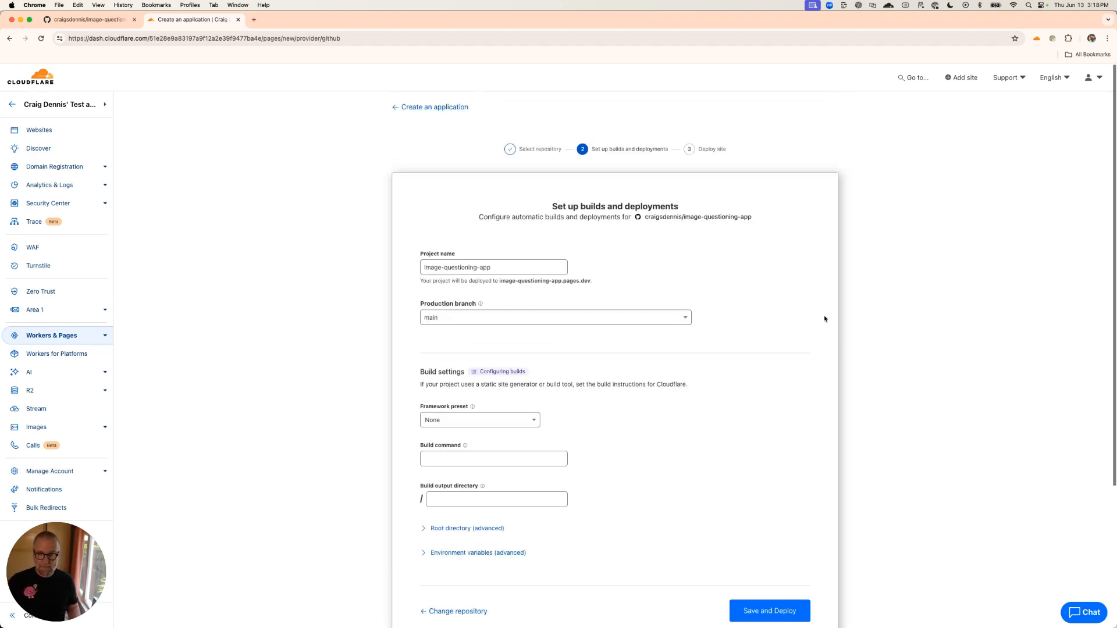
mouse_move(549, 350)
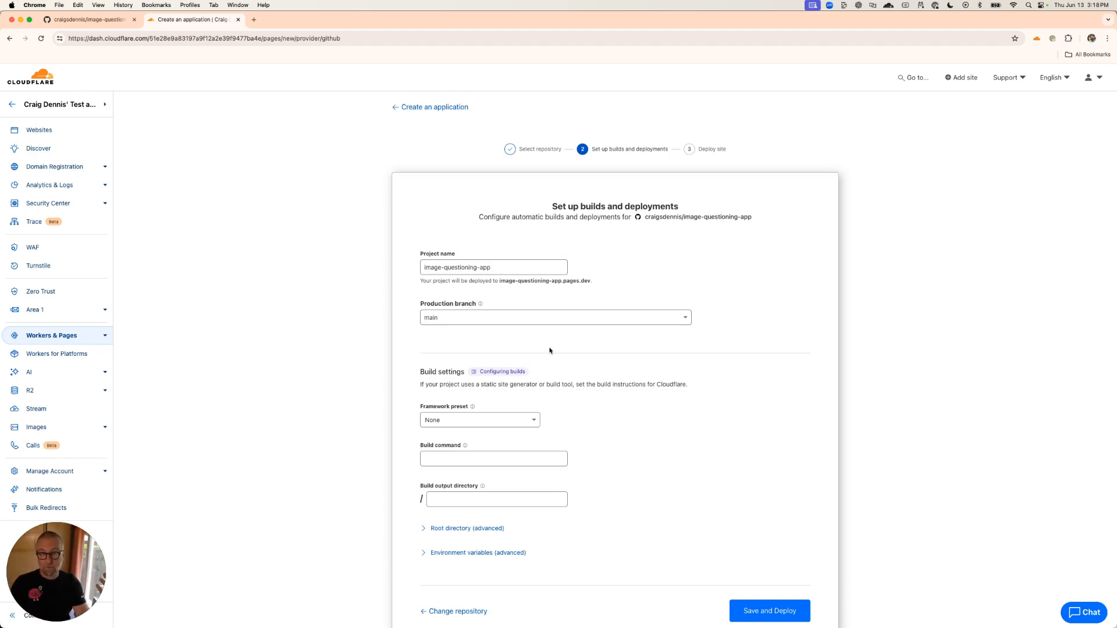
mouse_move(478, 391)
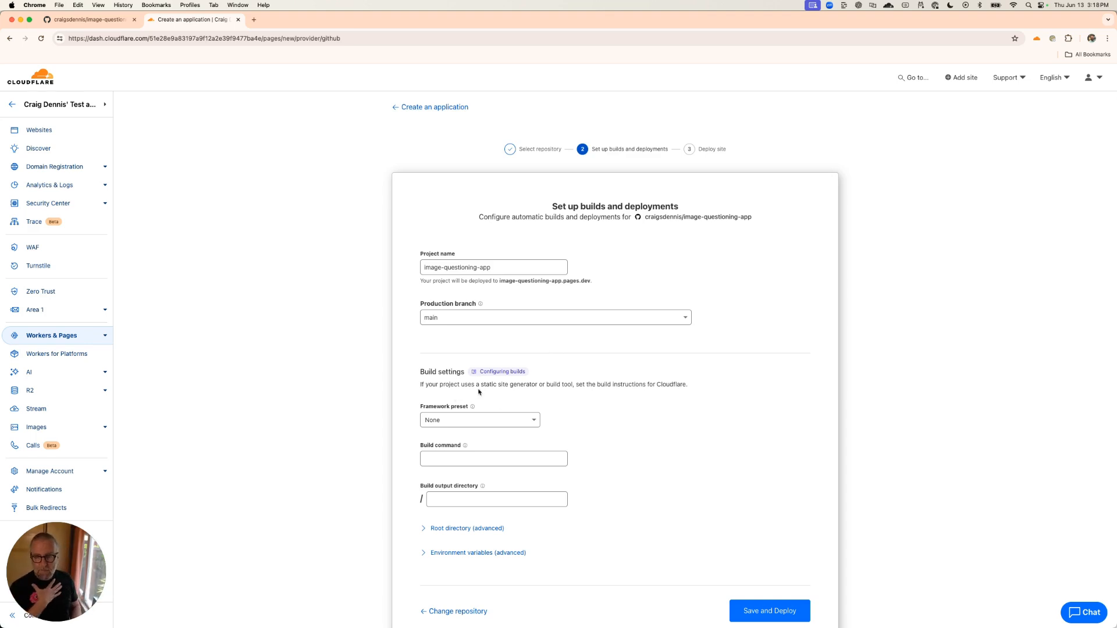
mouse_move(593, 391)
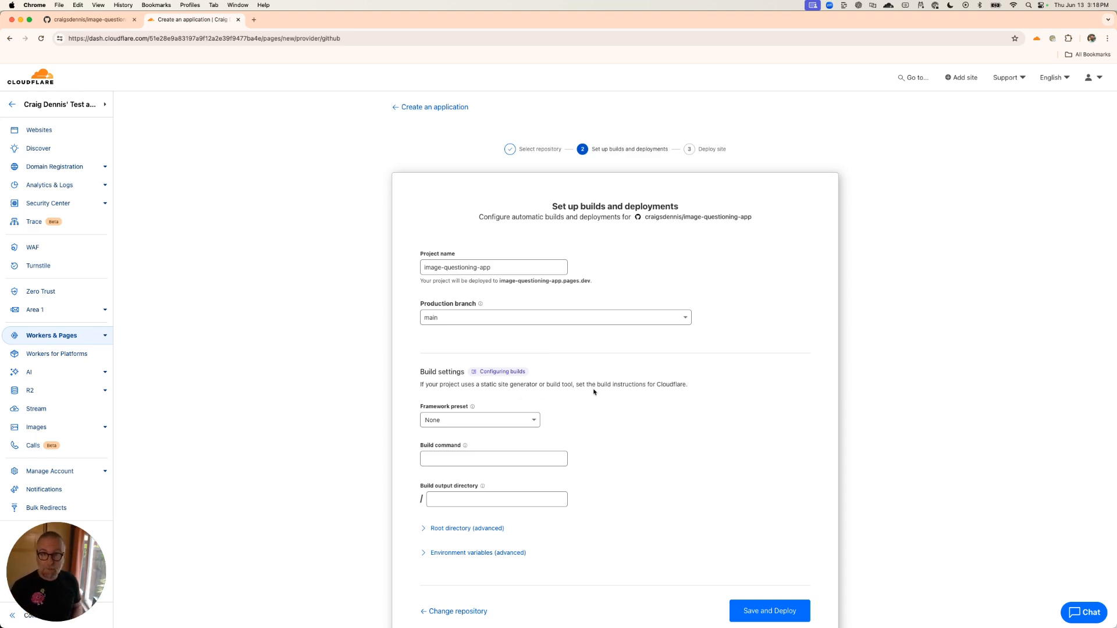
click(478, 419)
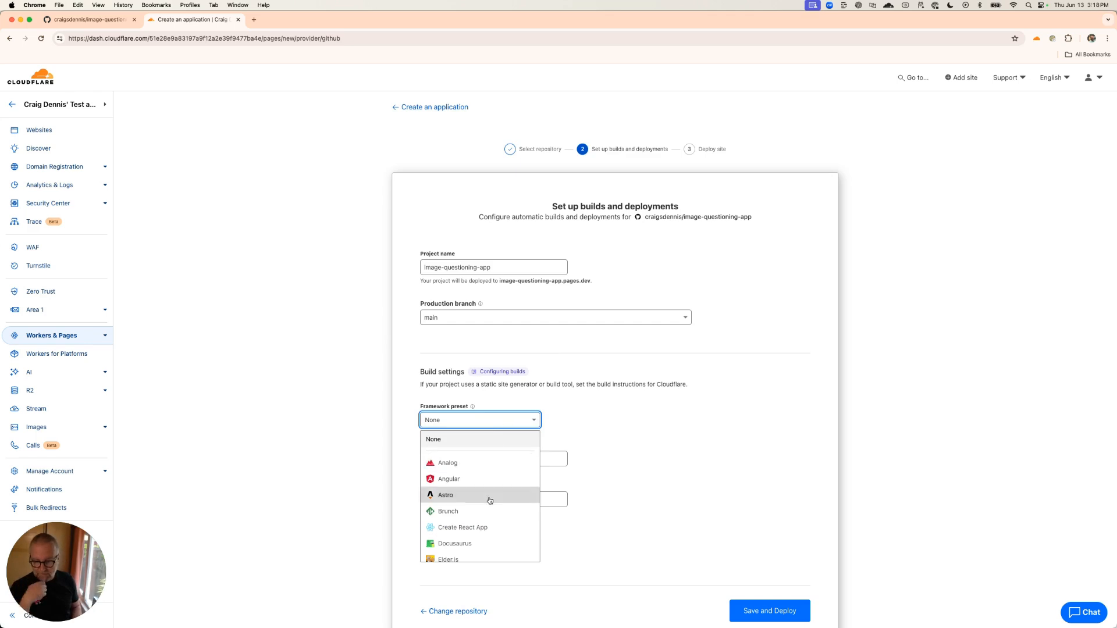
scroll(down, 3)
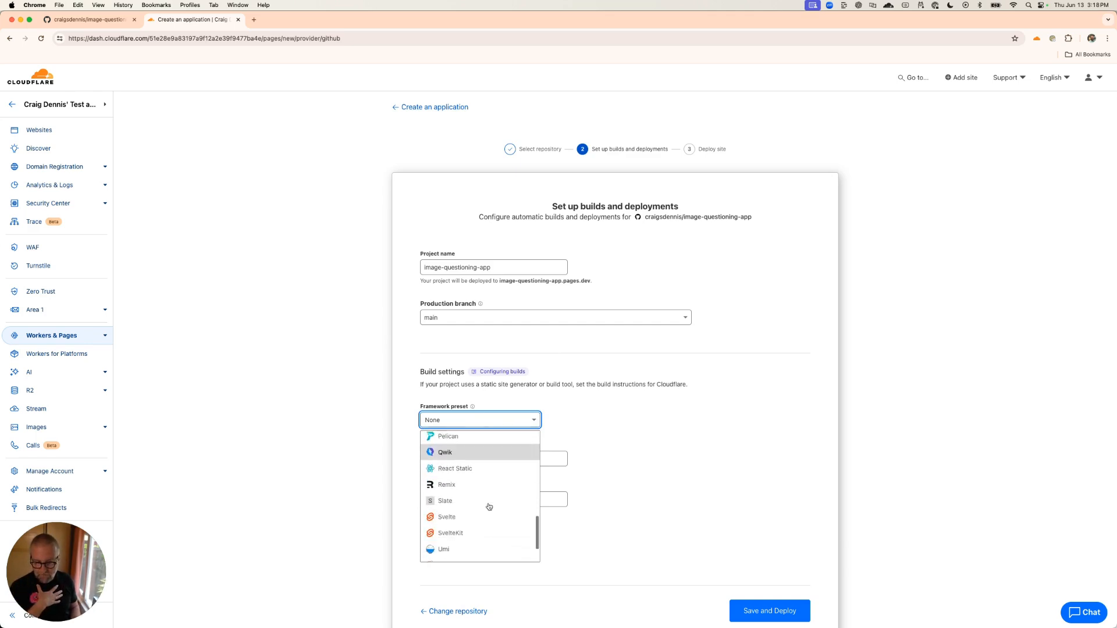
click(450, 533)
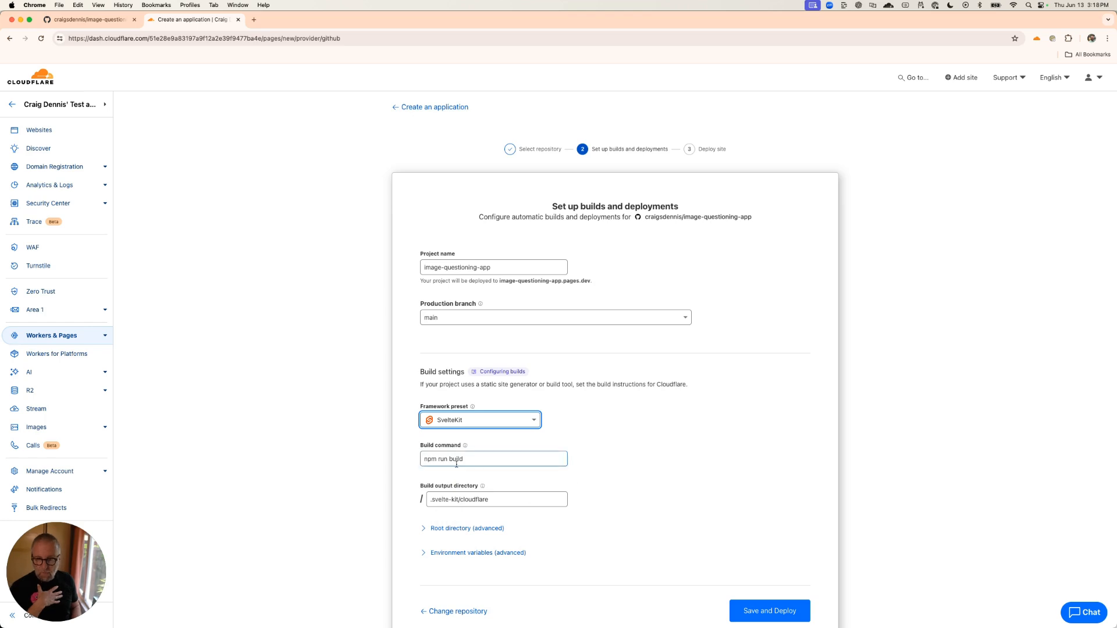
scroll(up, 3)
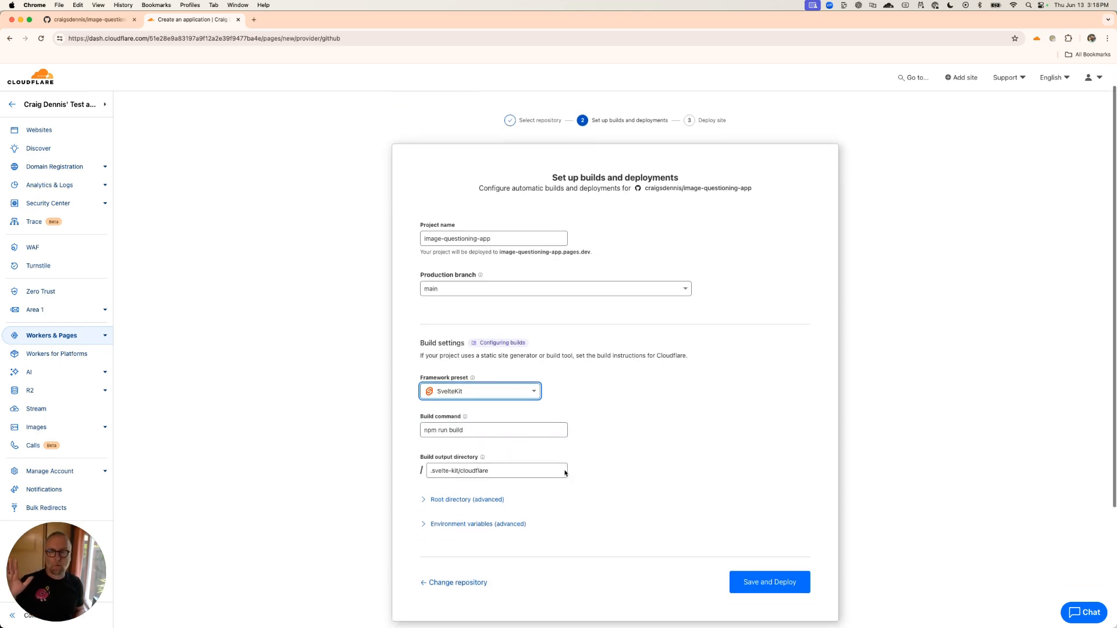
click(769, 582)
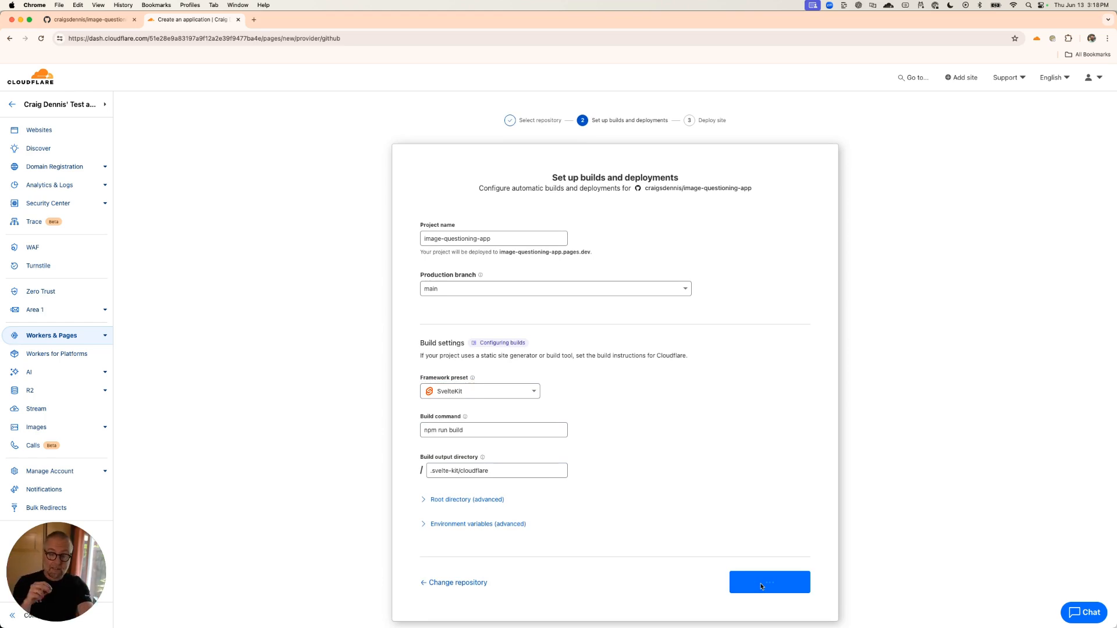
- Deploy the project and follow the build log until it succeeds
click(768, 582)
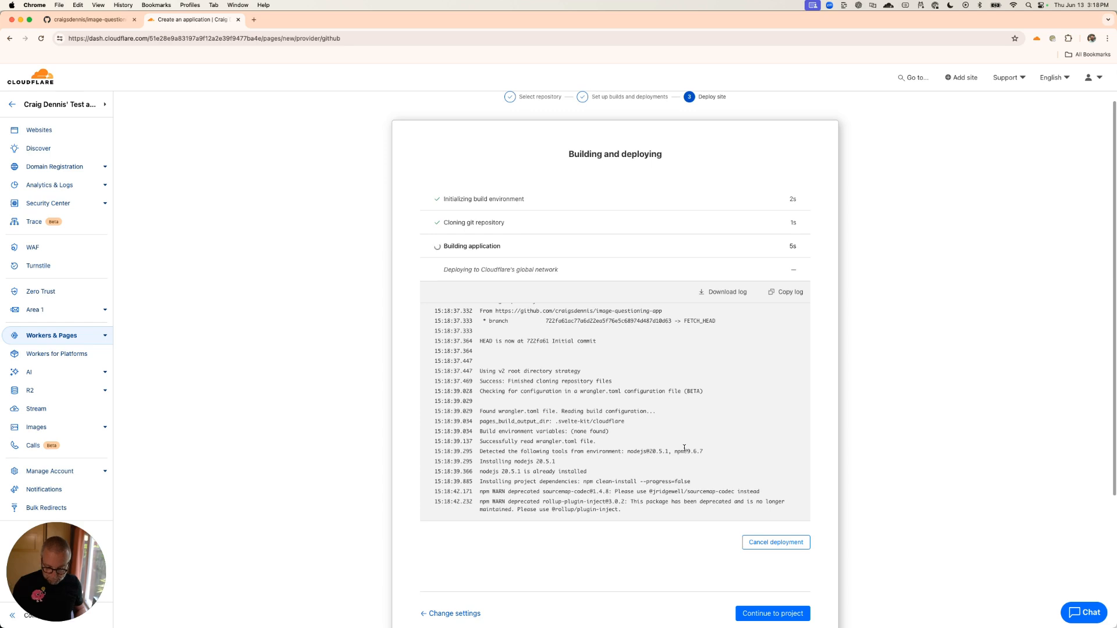
scroll(down, 3)
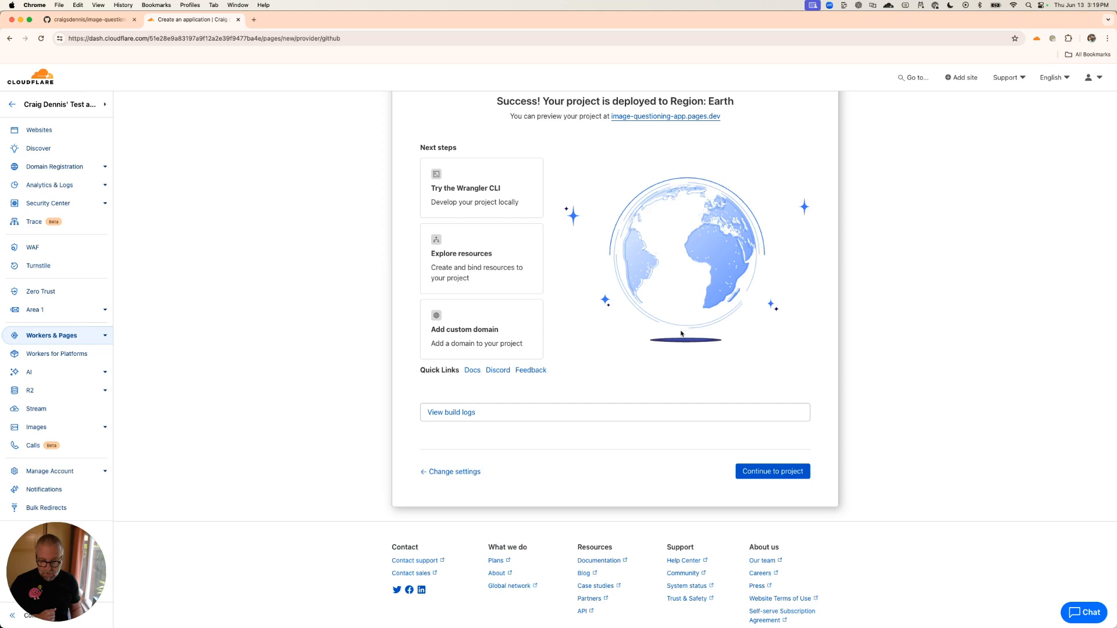
mouse_move(772, 471)
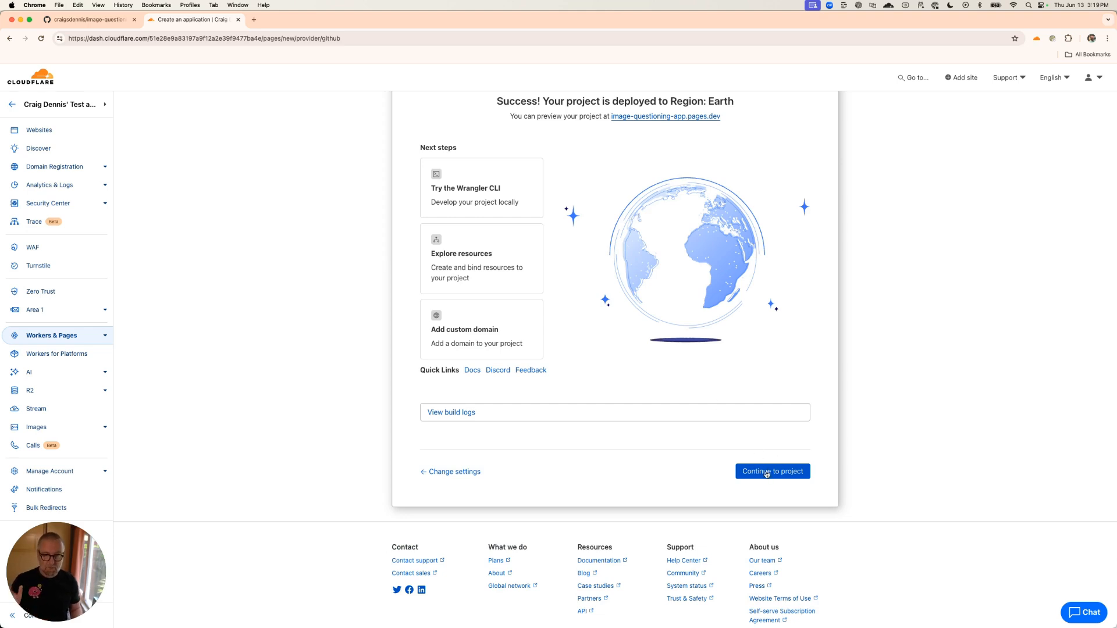
mouse_move(470, 190)
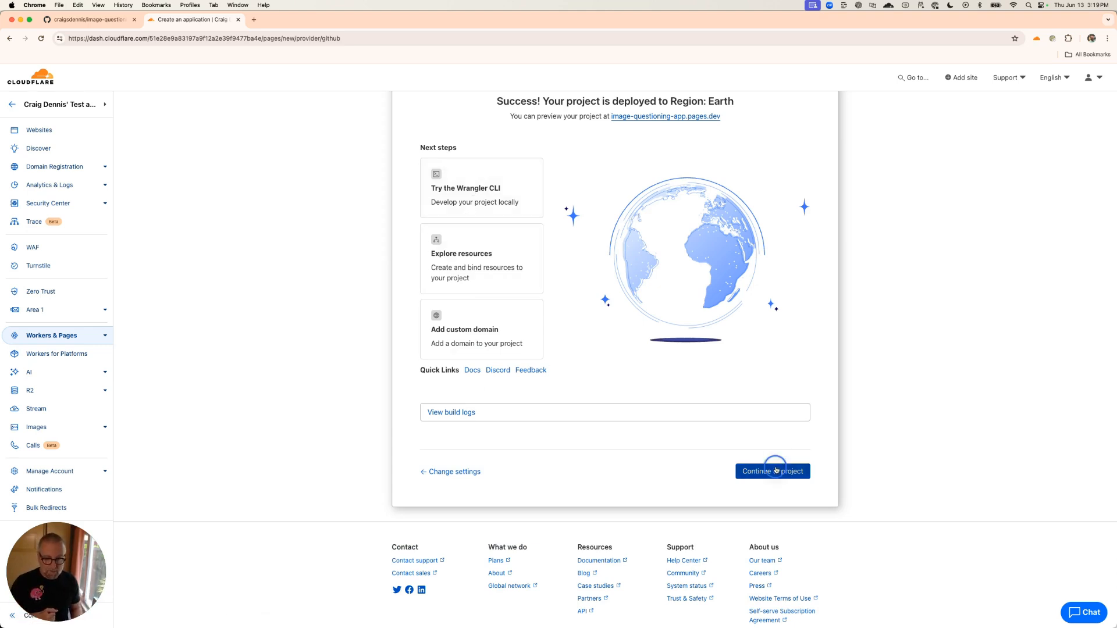
- Go to the project overview and open the live image-questioning-app.pages.dev site
click(772, 471)
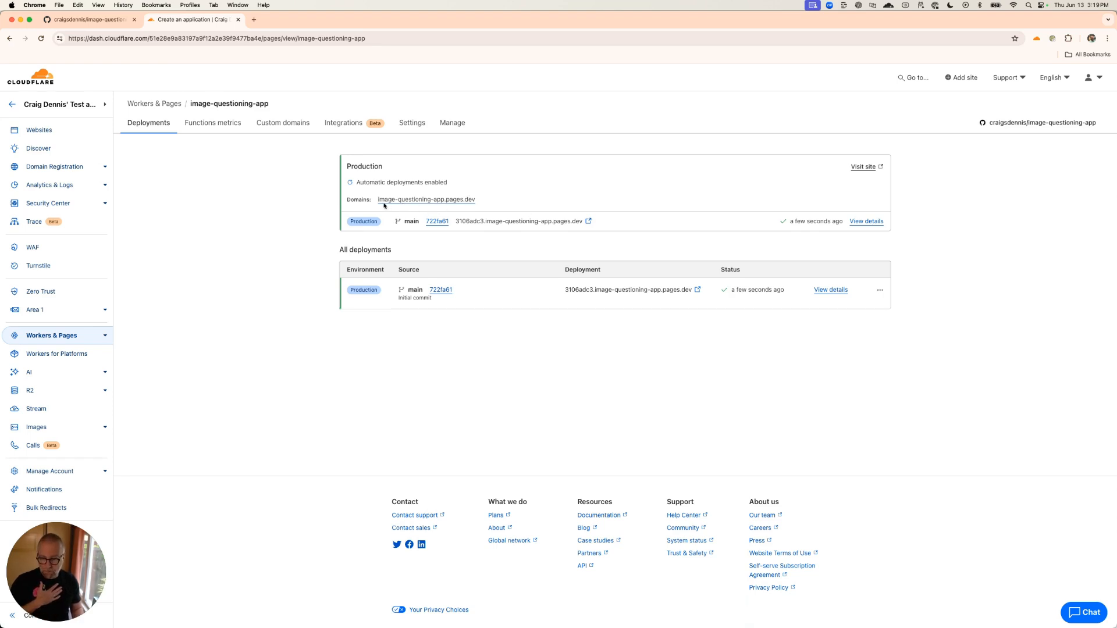
mouse_move(459, 205)
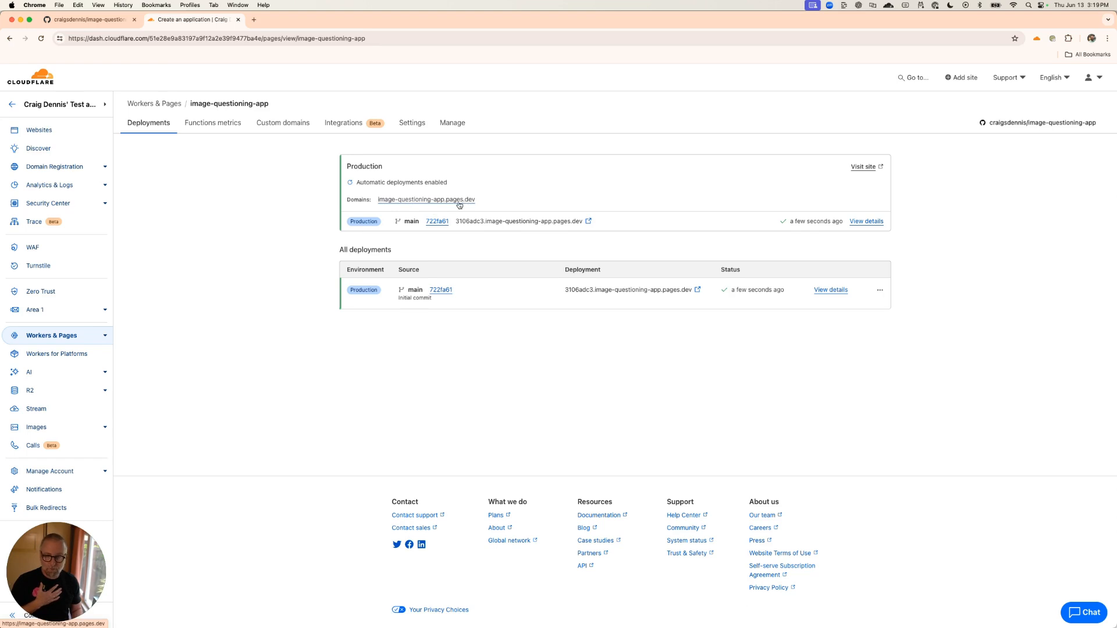
click(426, 200)
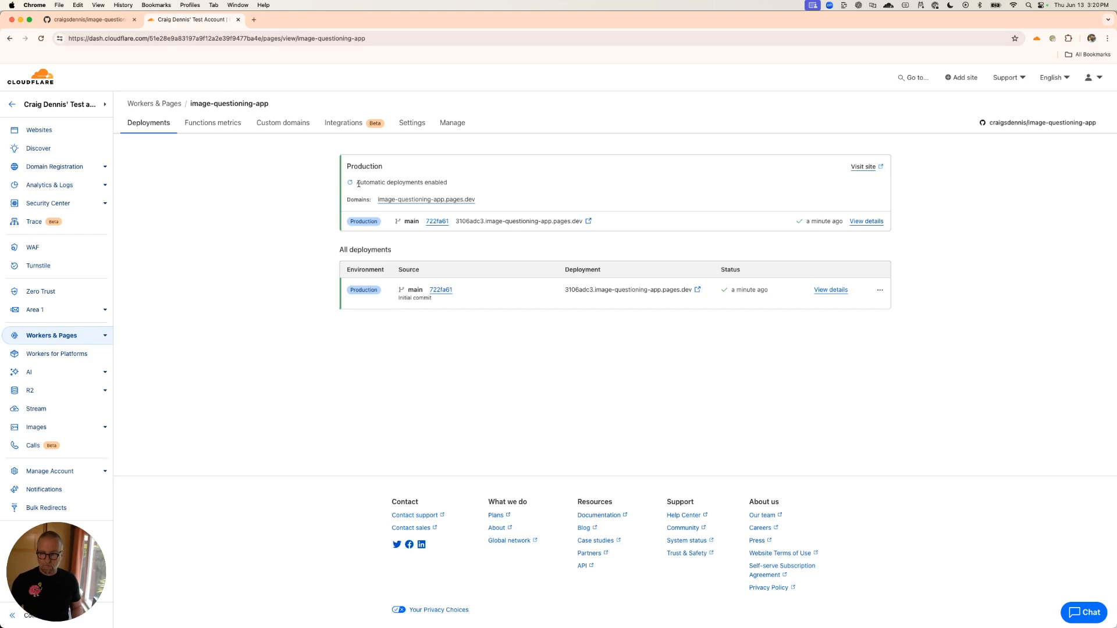
mouse_move(438, 206)
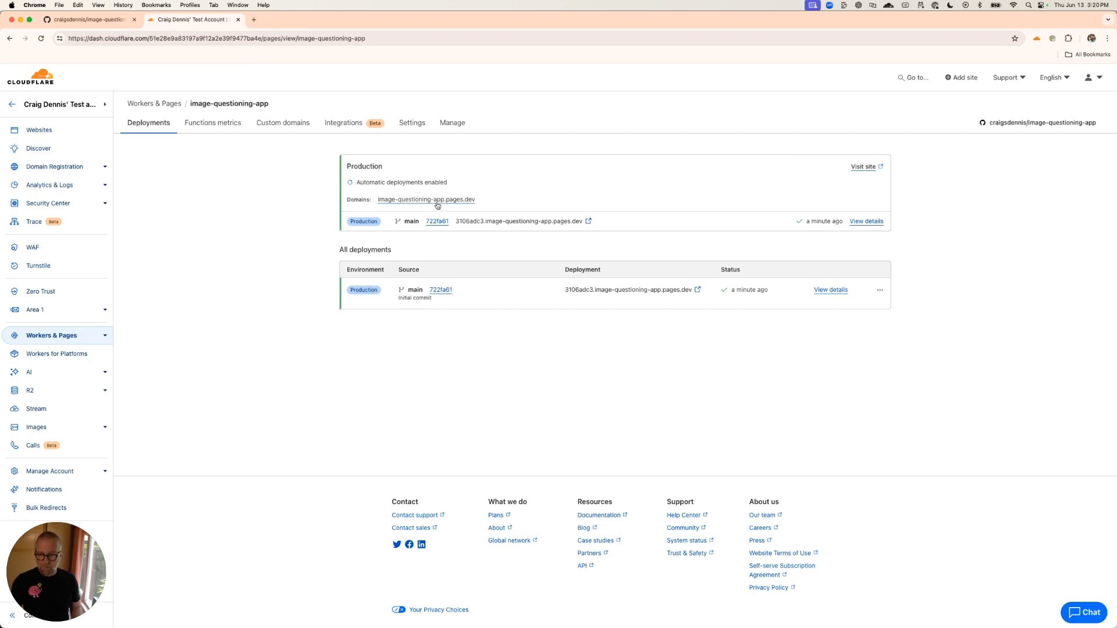
mouse_move(425, 199)
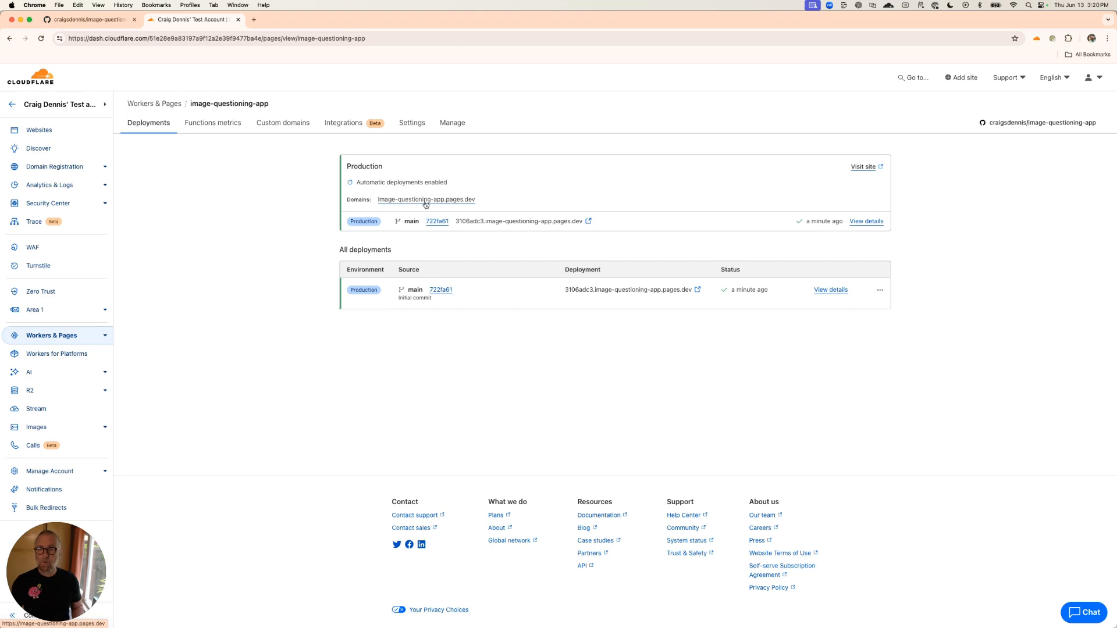
click(425, 200)
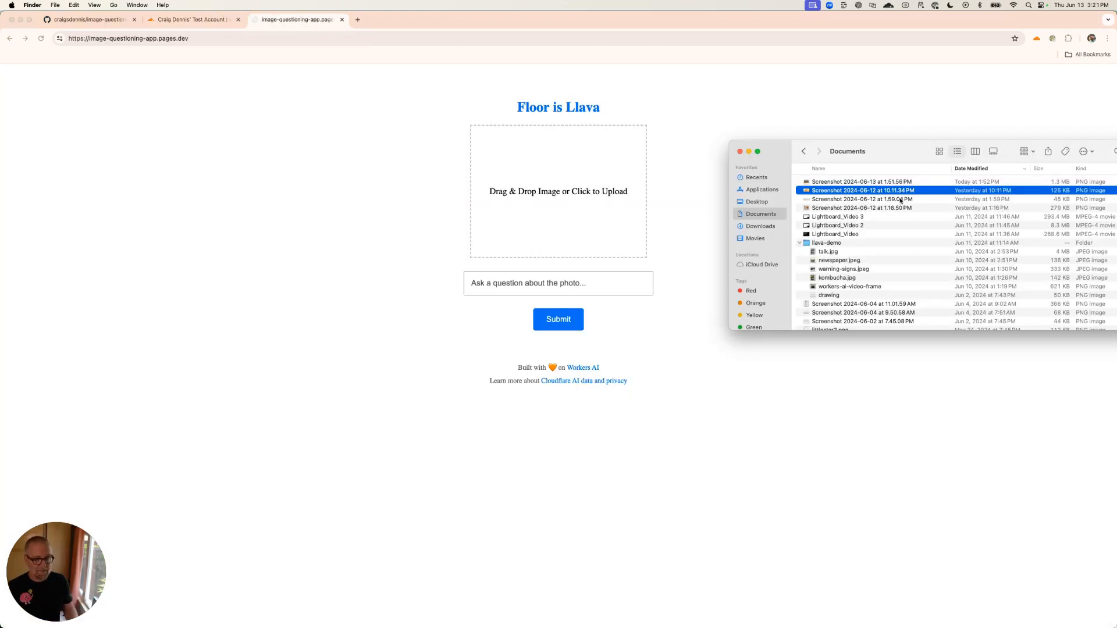
- Upload a screenshot and submit the question 'Is this man scared?'
click(862, 199)
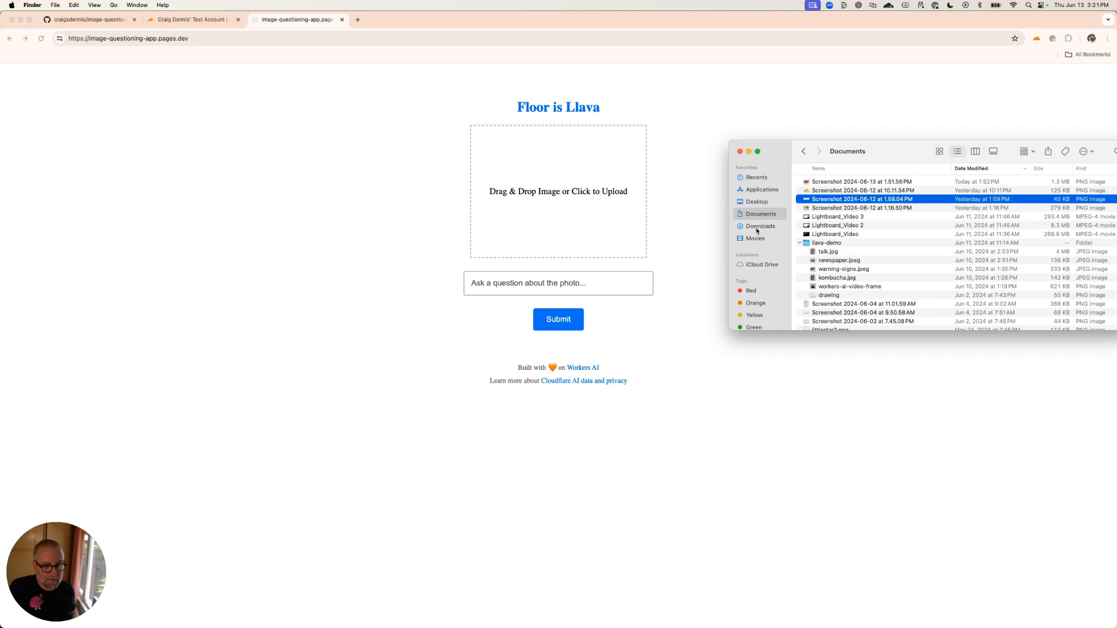
mouse_move(837, 278)
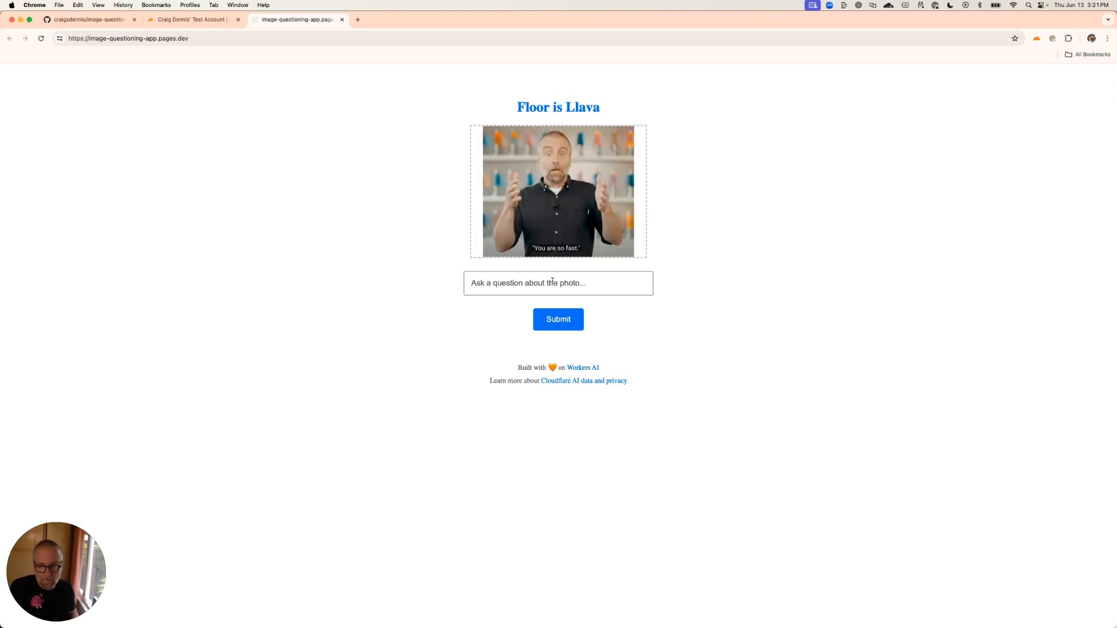
text(Is this)
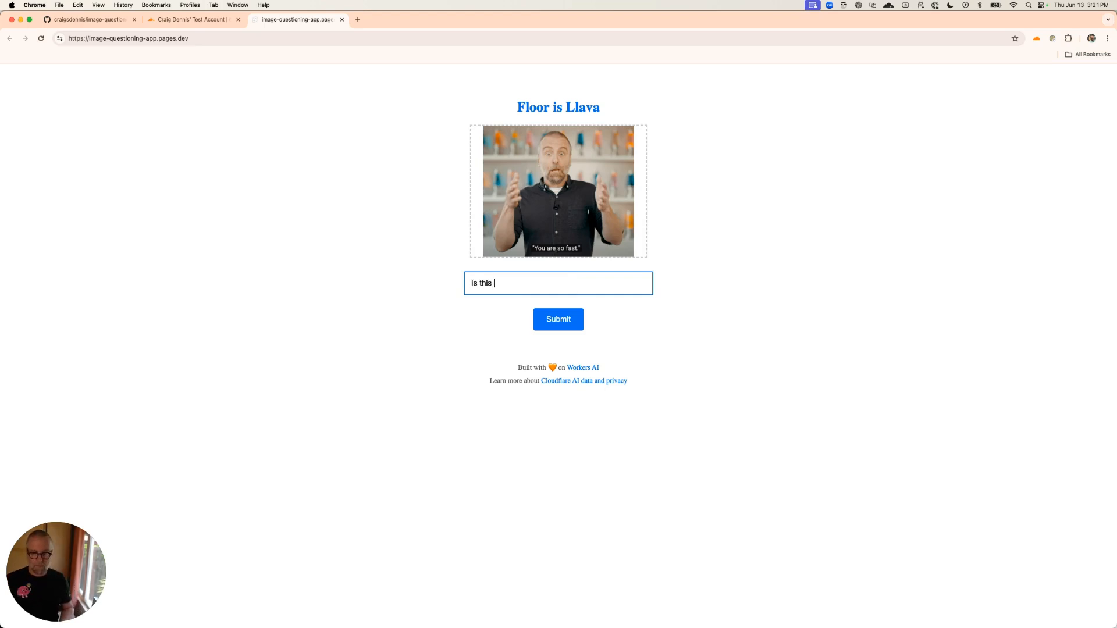
text(man scared?)
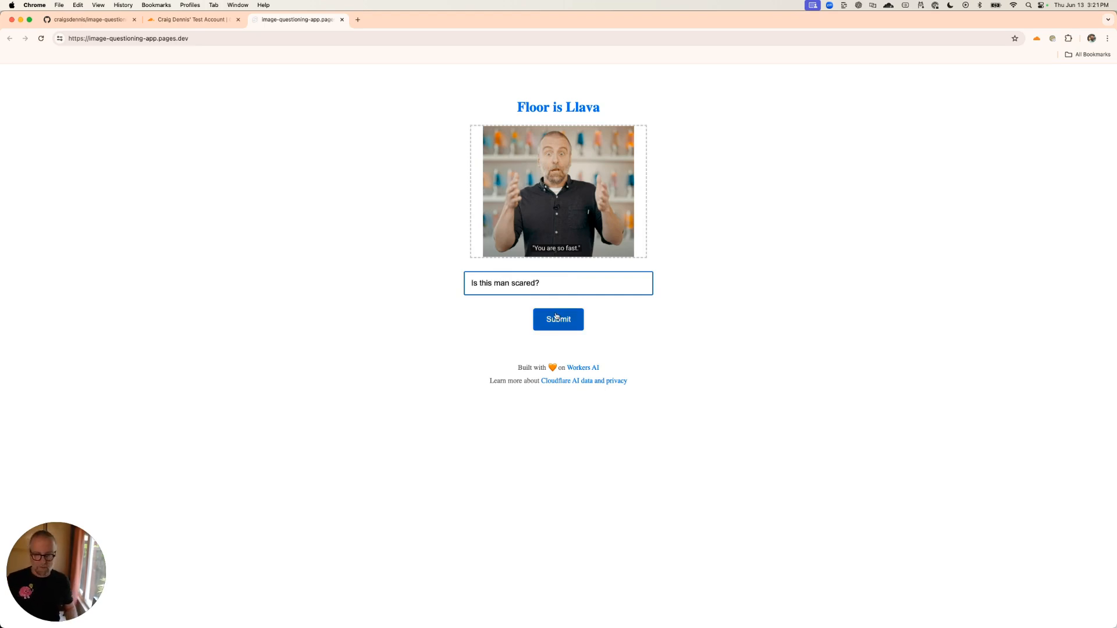
click(558, 320)
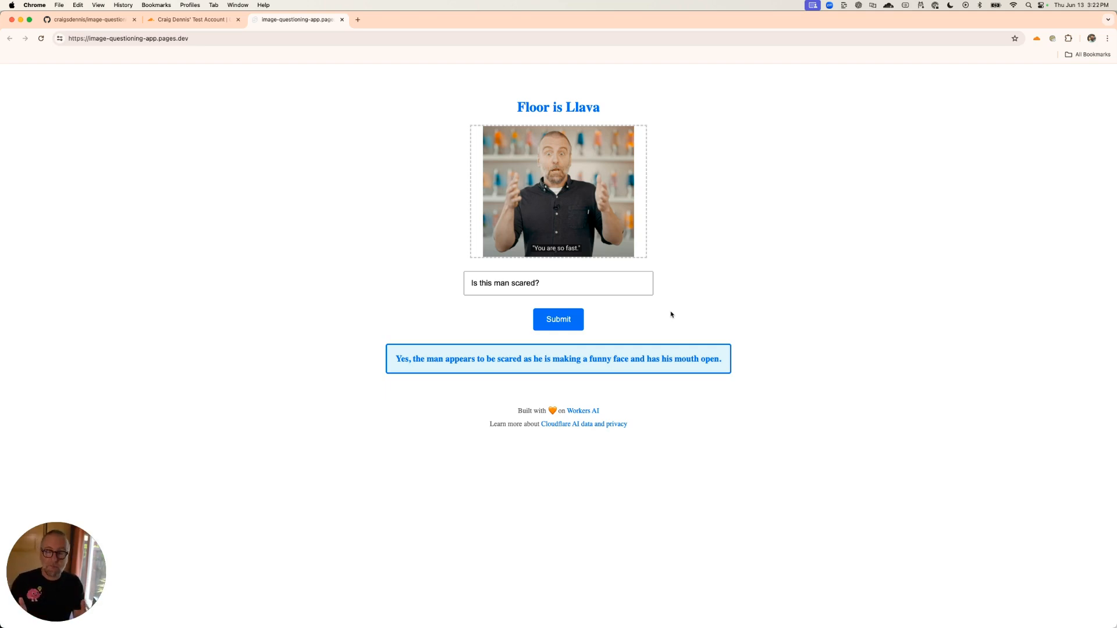
mouse_move(1005, 302)
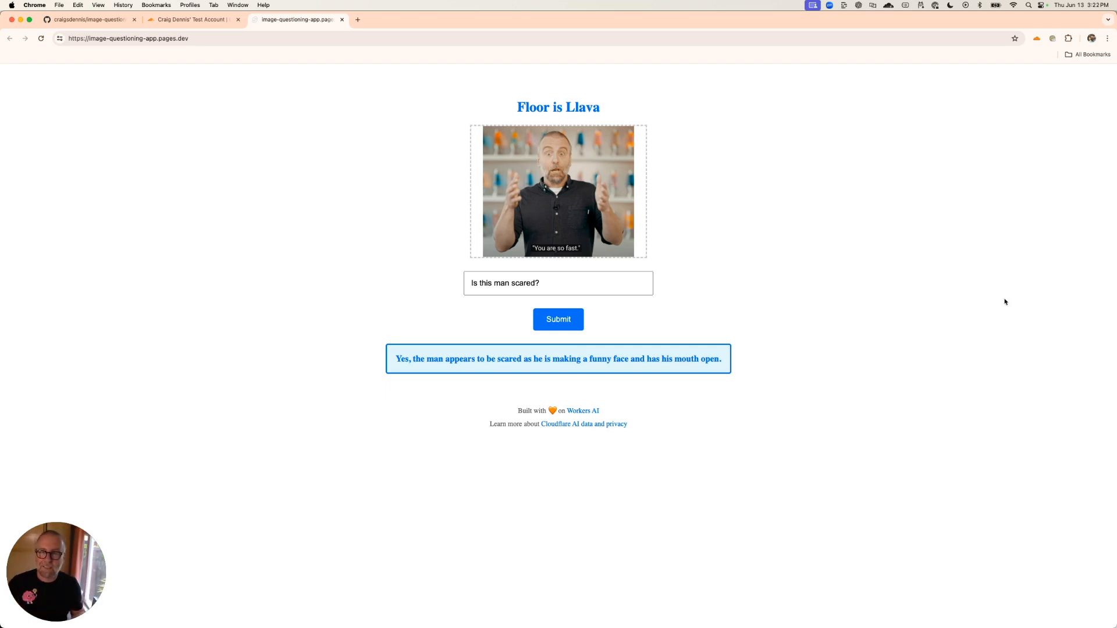